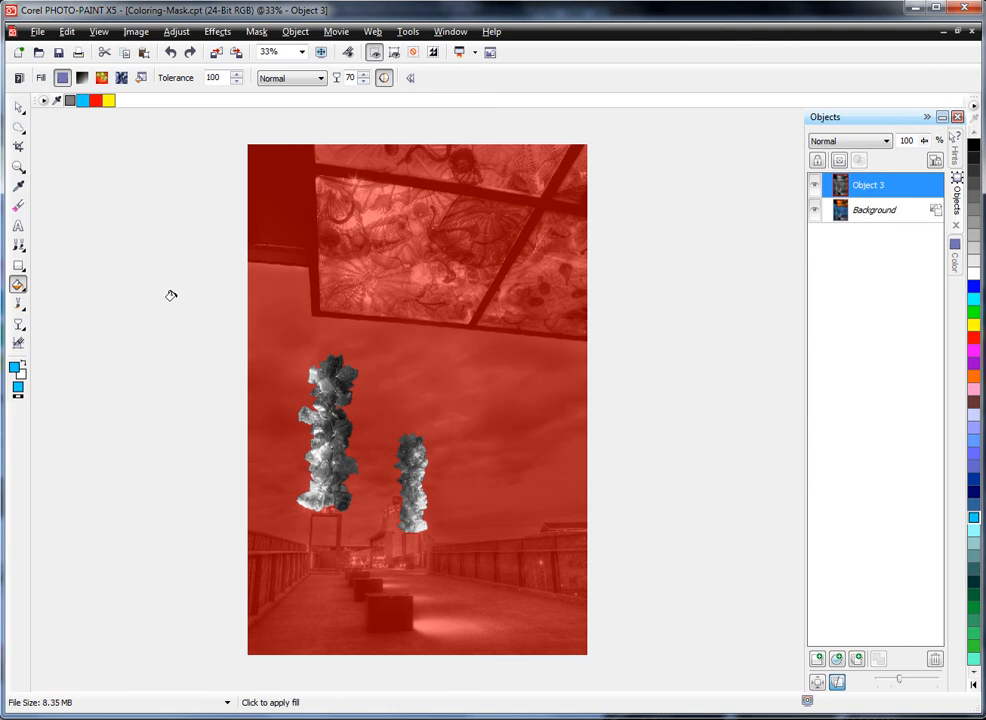
mouse_move(224, 369)
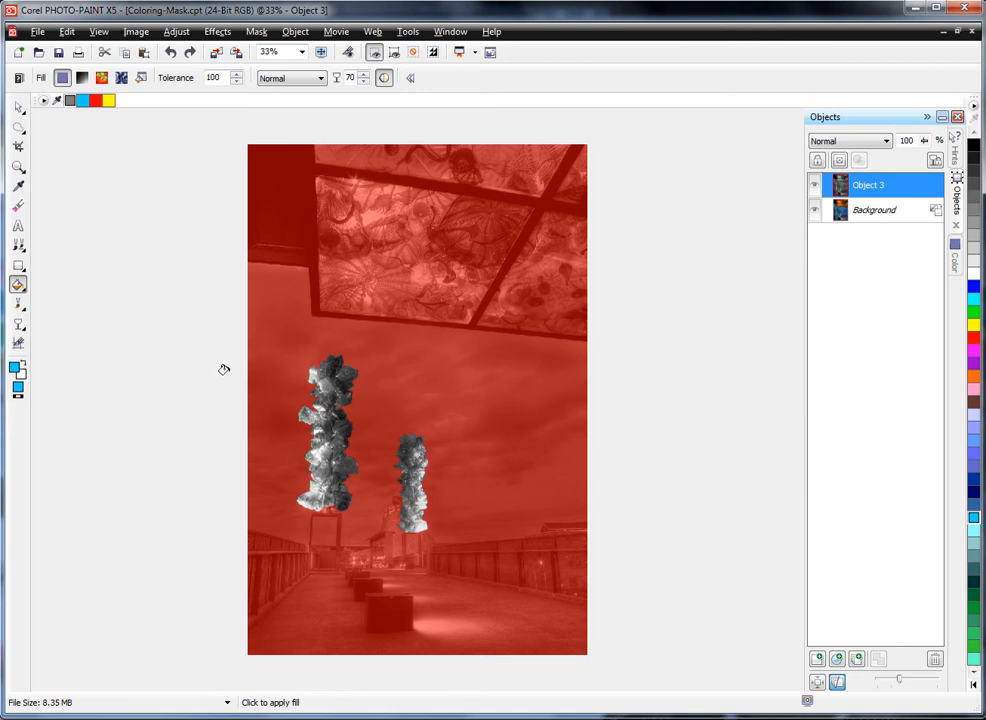
mouse_move(344, 400)
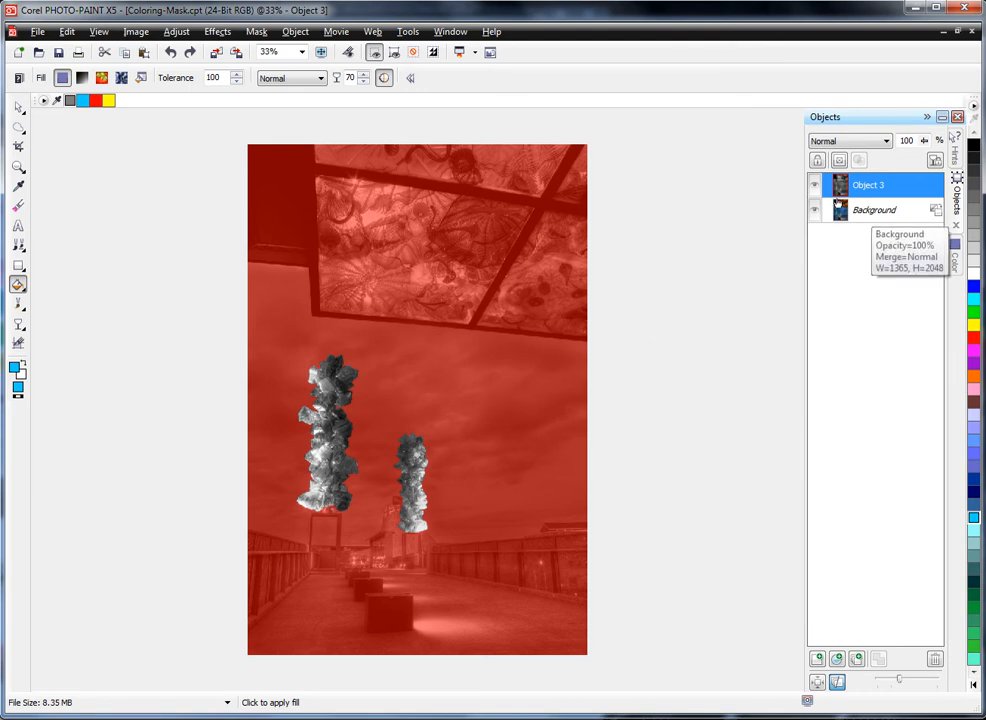
mouse_move(879, 203)
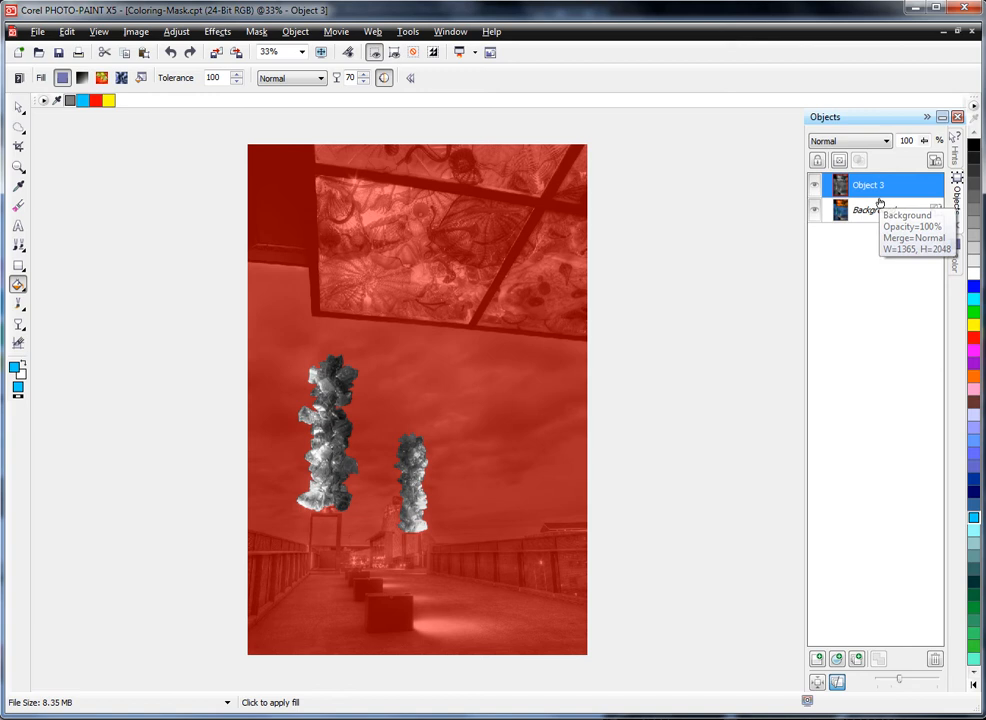
mouse_move(870, 188)
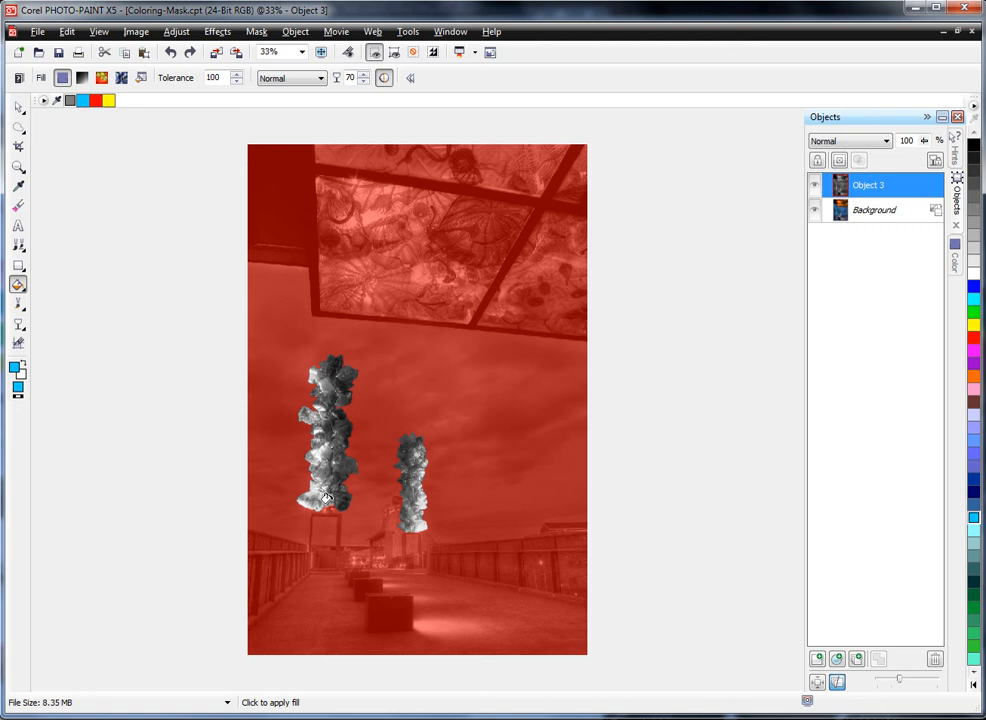
mouse_move(335, 437)
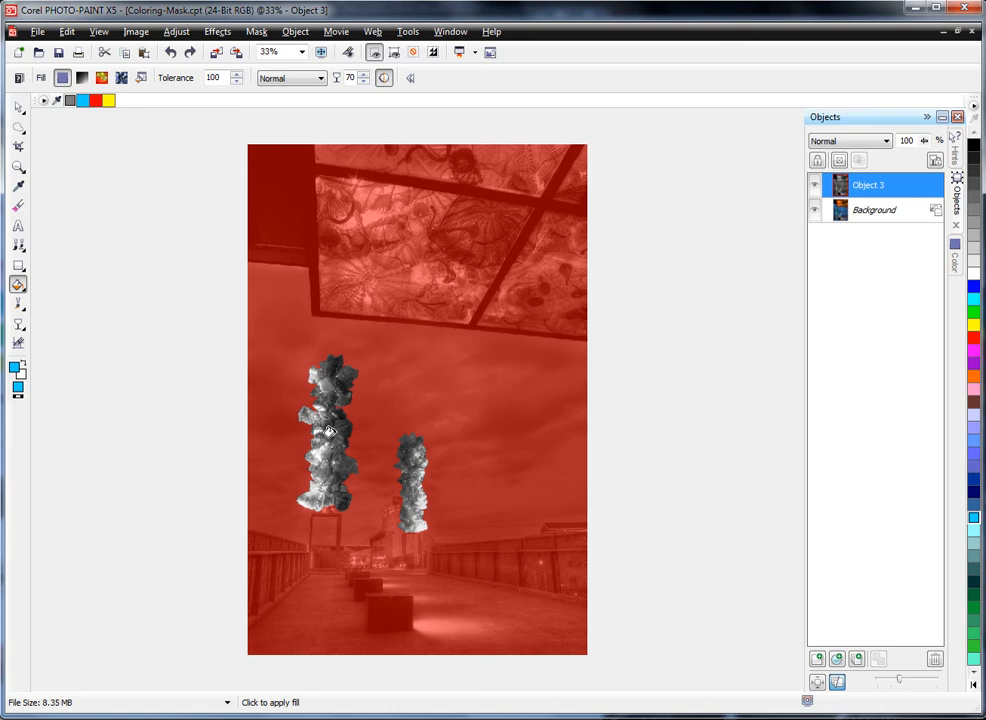
Fill inside the unmasked area to restore the glass sculptures' teal colour
left_click(329, 431)
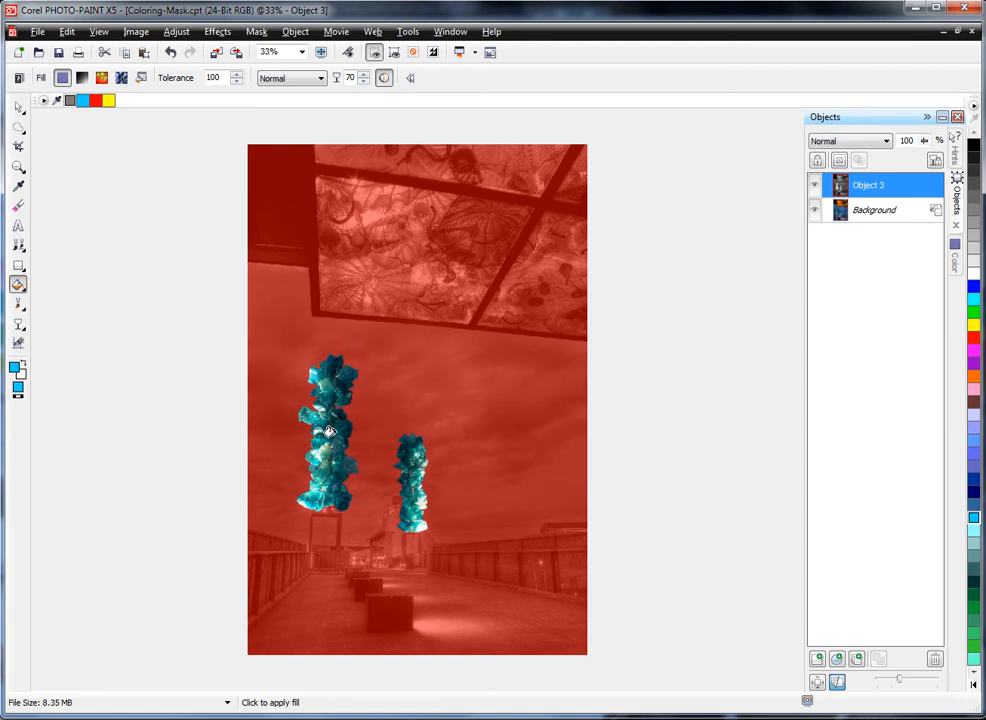
mouse_move(331, 362)
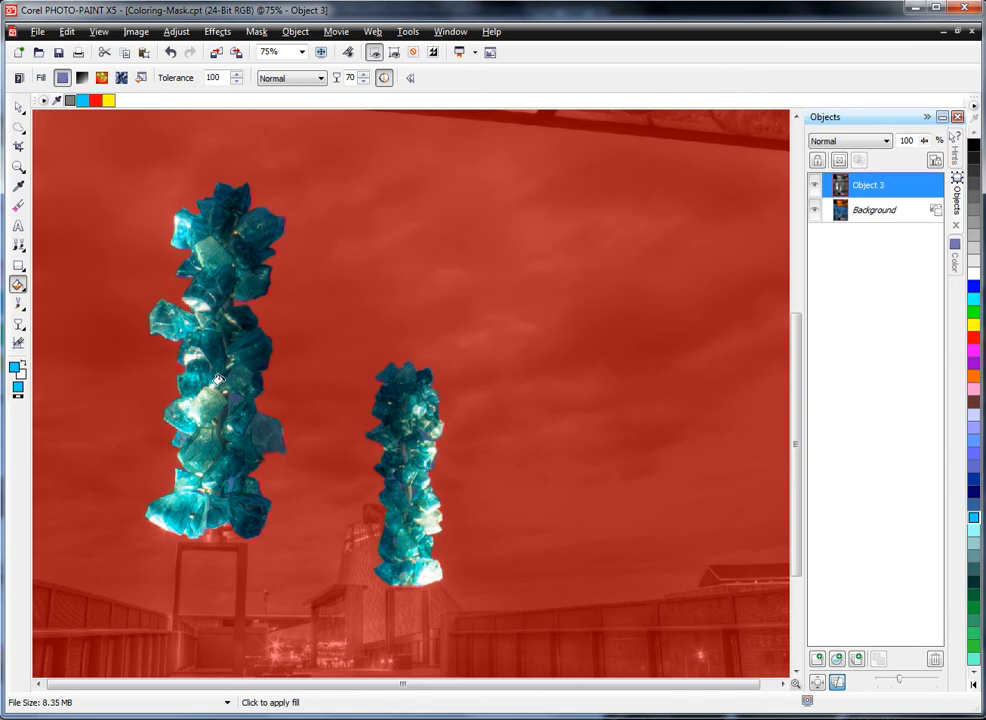
Adjust the toolbar and scroll the view to check the red mask around the sculptures
left_click(302, 51)
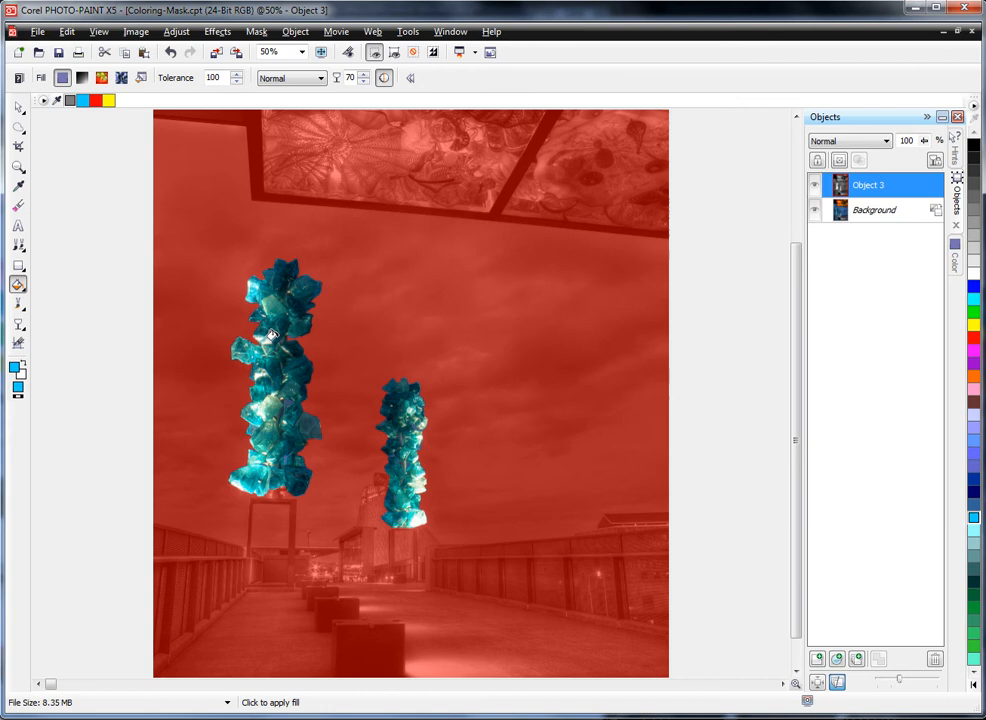
mouse_move(450, 246)
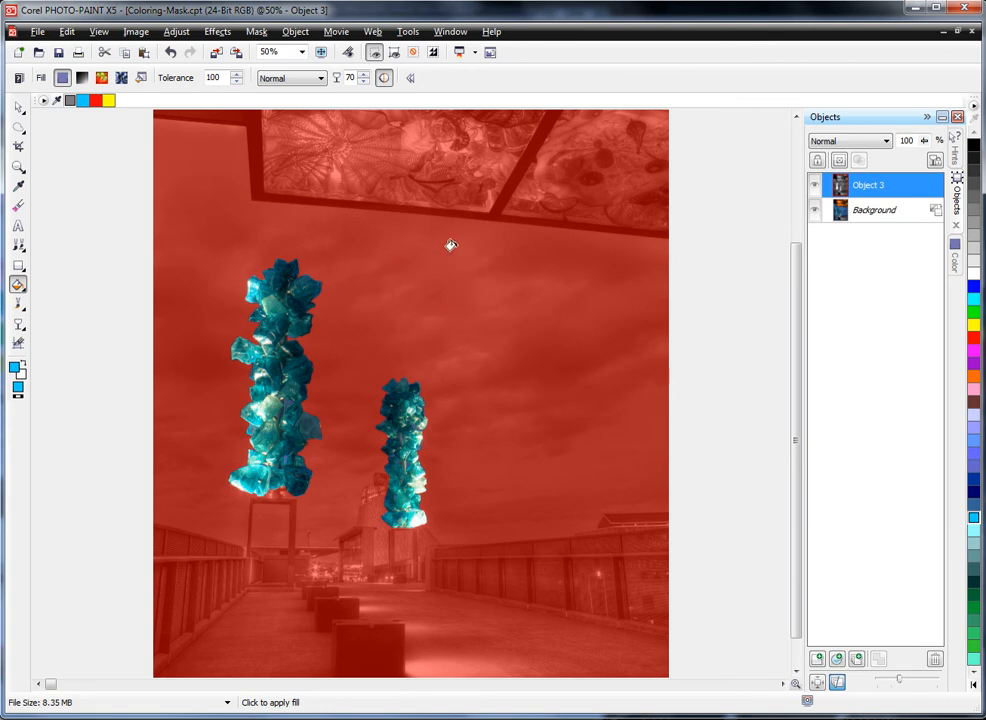
mouse_move(591, 300)
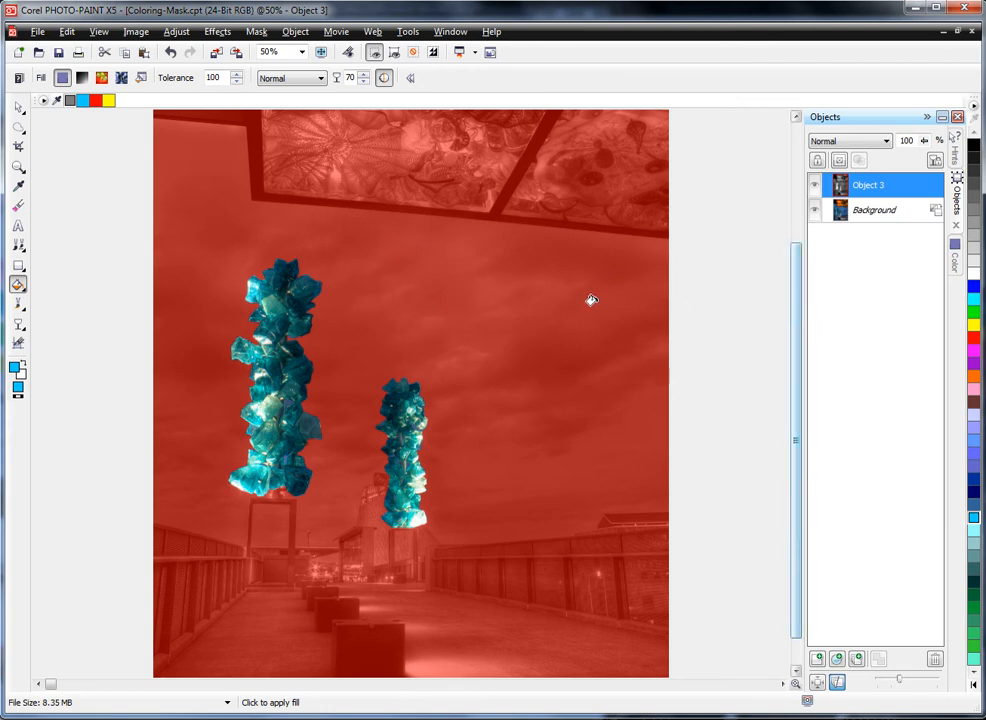
mouse_move(617, 310)
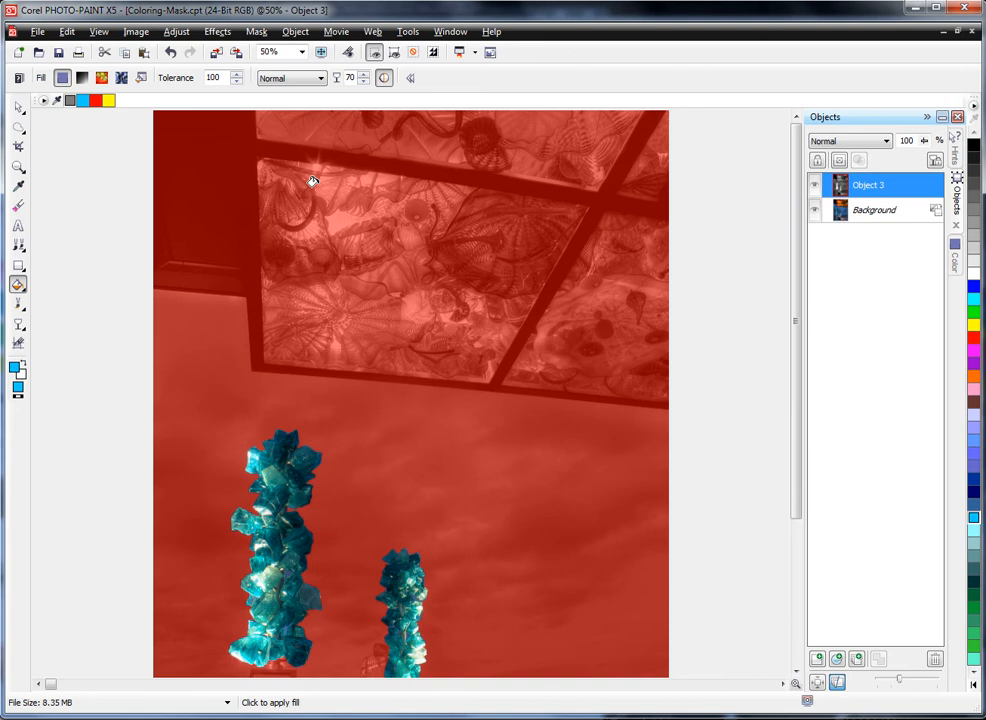
mouse_move(488, 296)
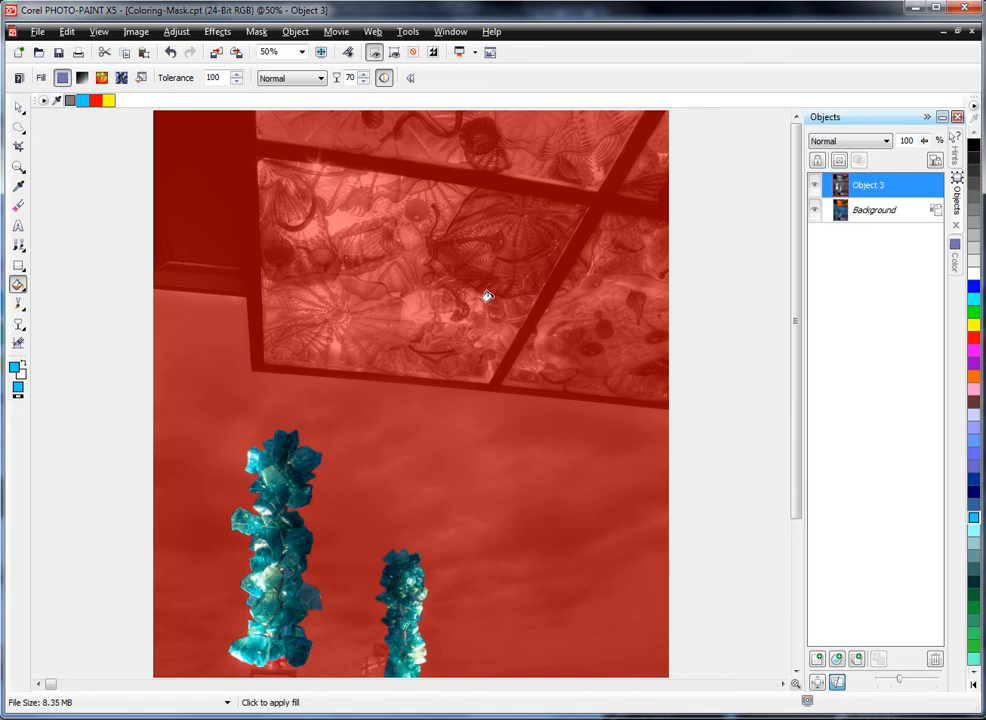
mouse_move(258, 396)
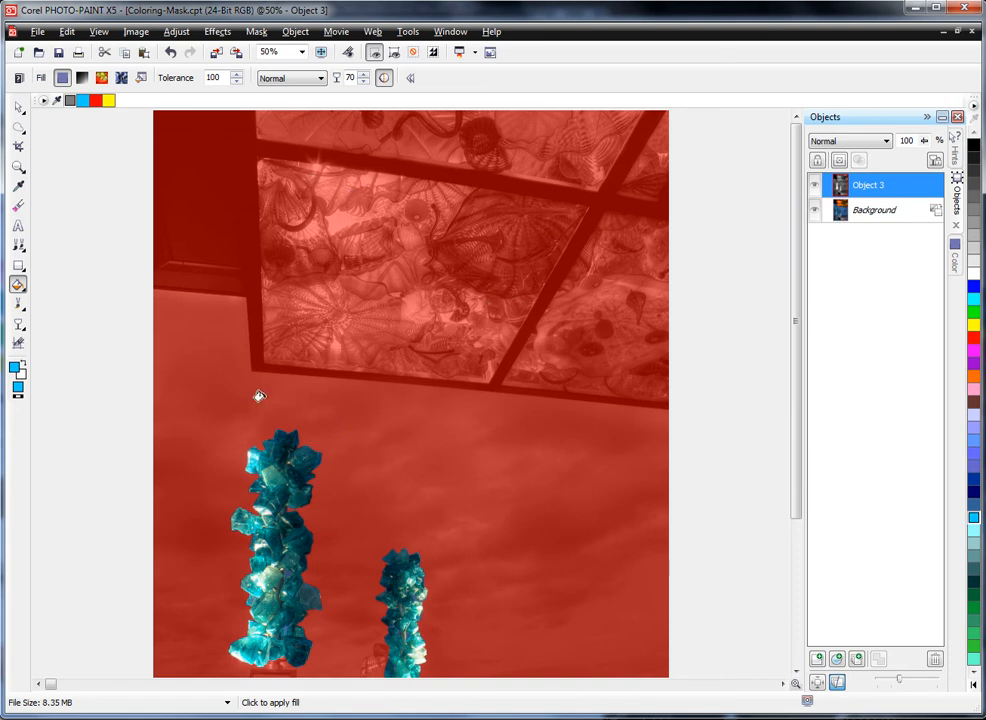
mouse_move(737, 366)
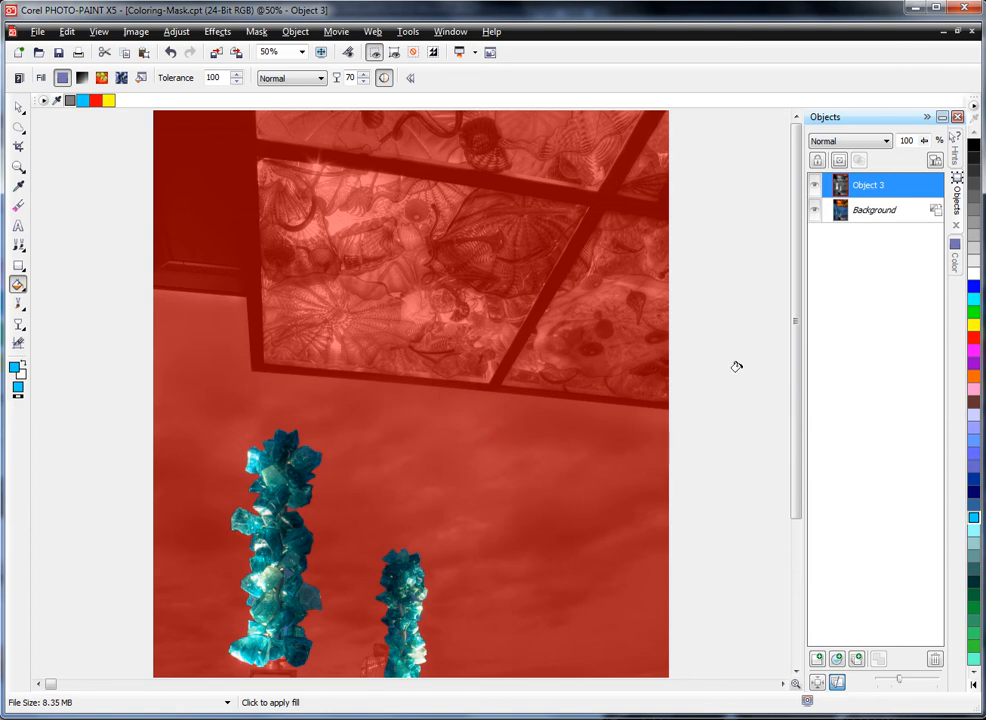
scroll("down", 3)
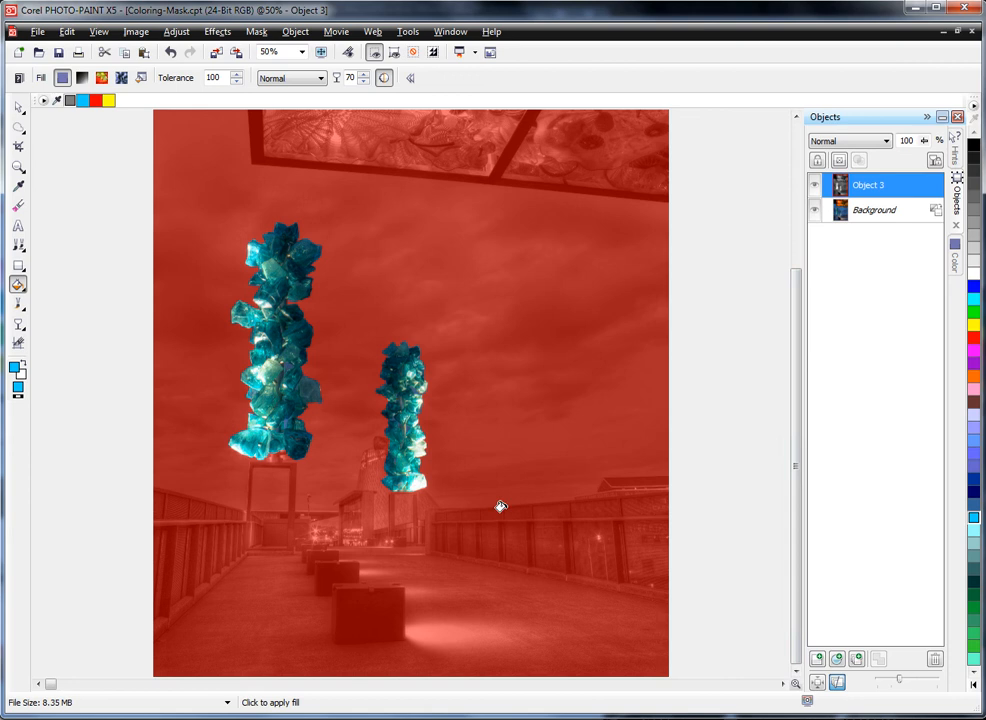
mouse_move(260, 450)
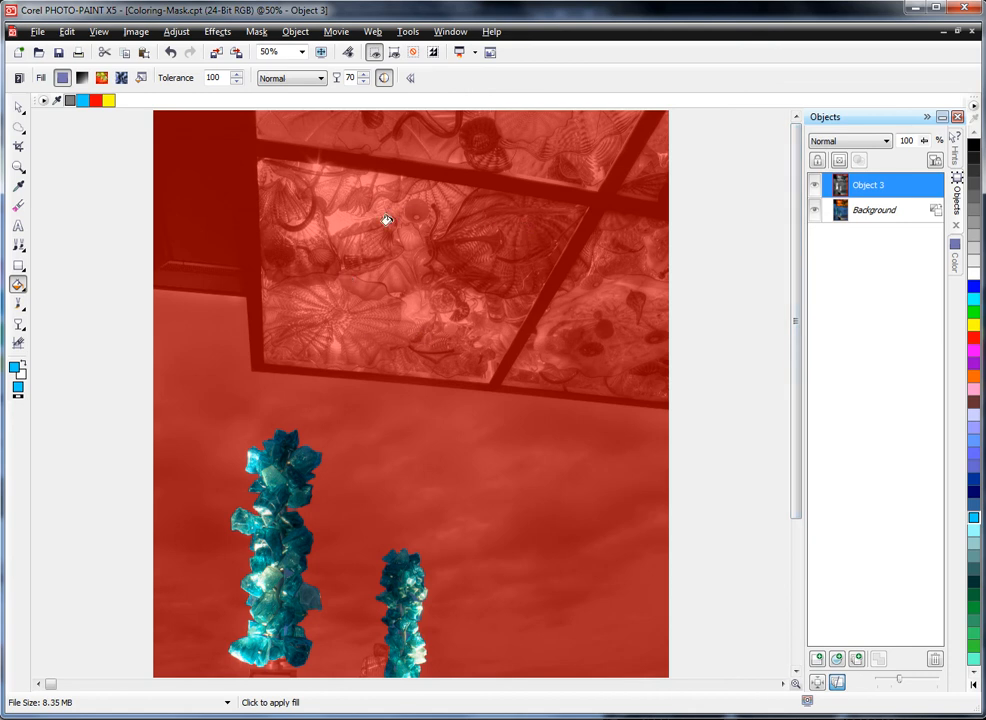
mouse_move(254, 209)
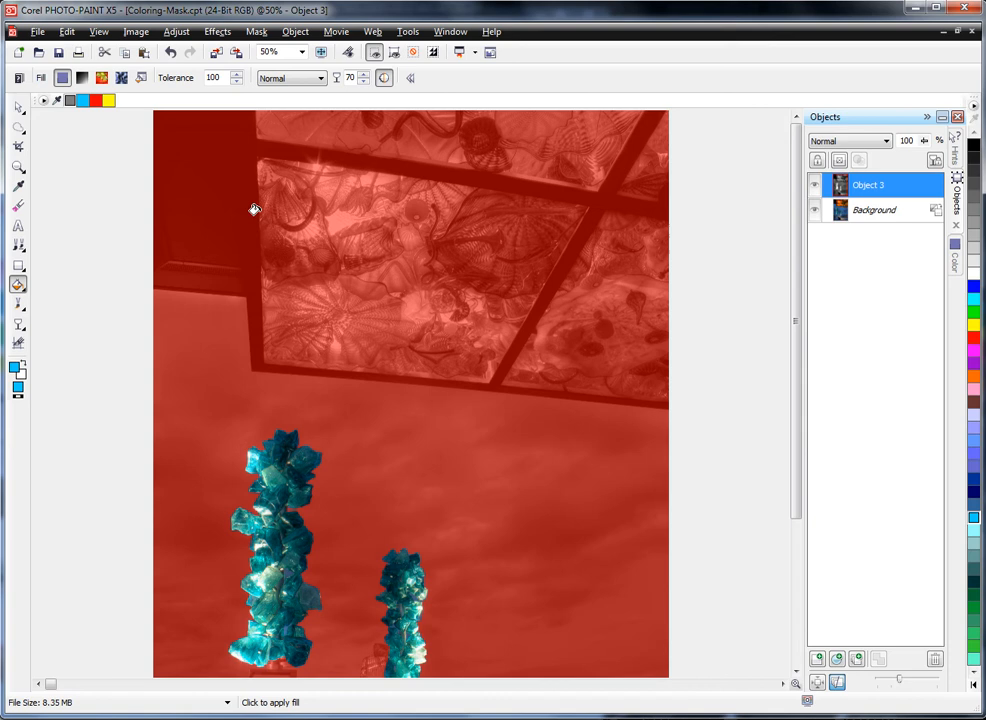
mouse_move(160, 135)
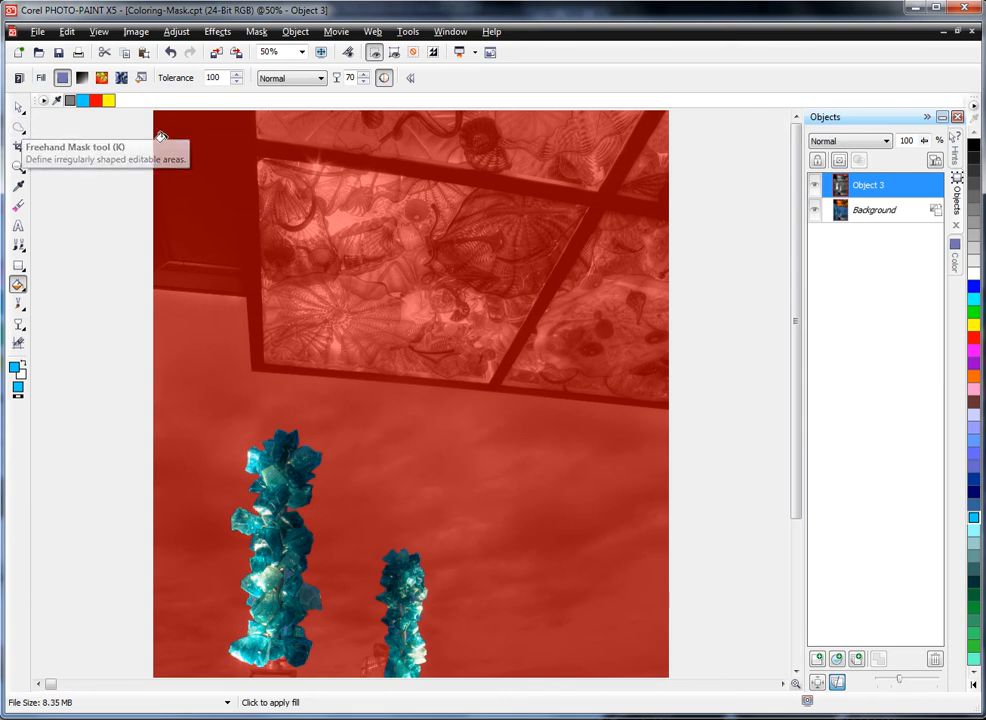
mouse_move(267, 420)
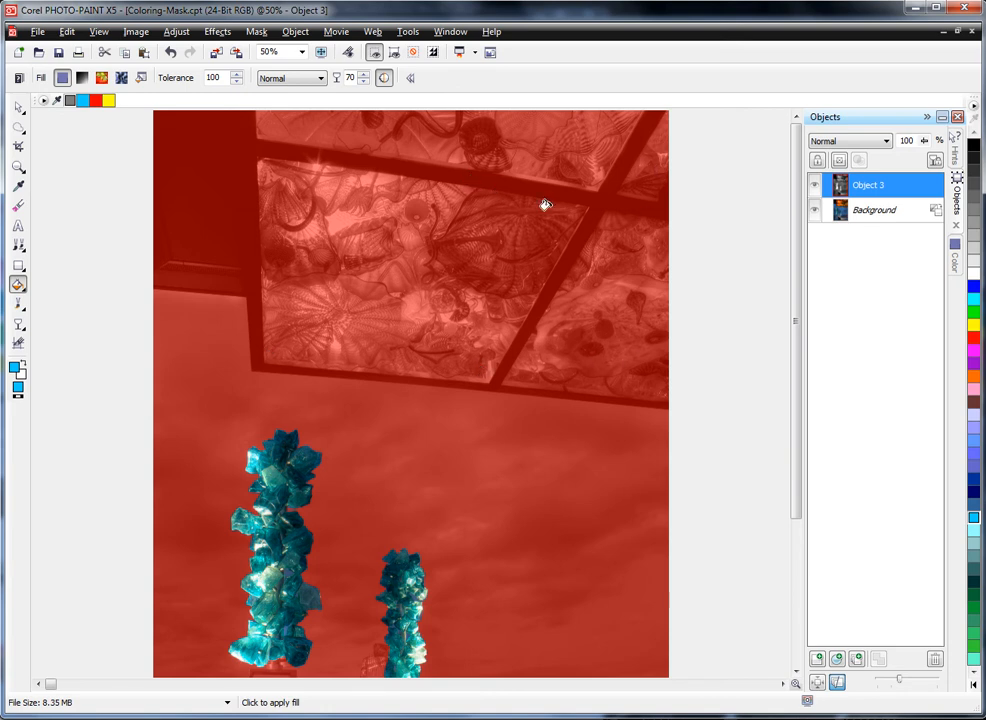
mouse_move(64, 139)
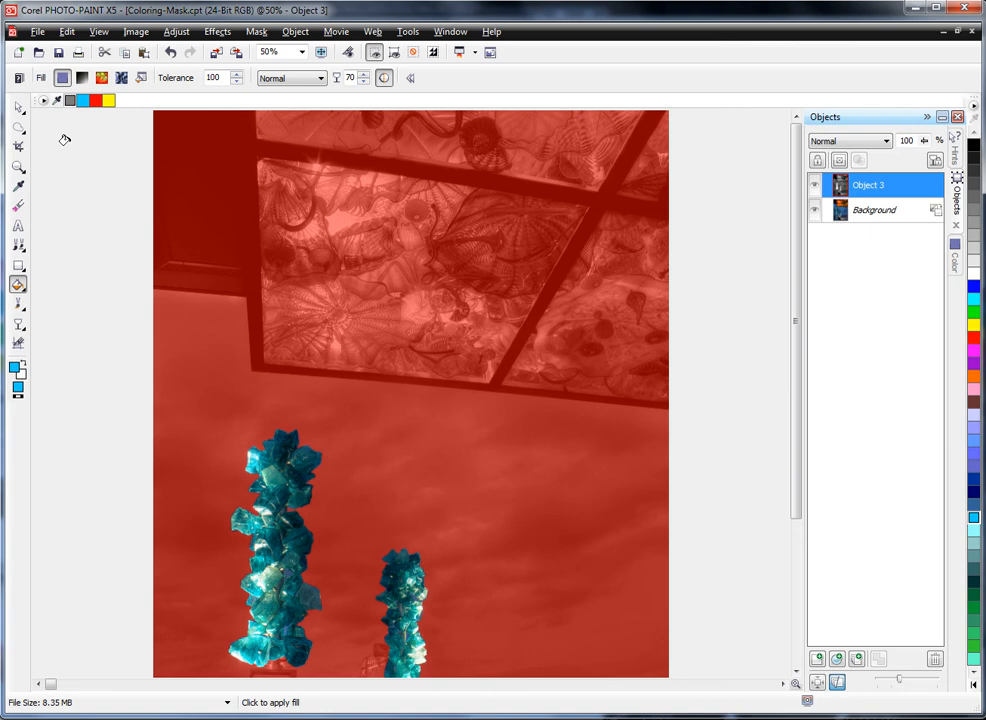
mouse_move(18, 127)
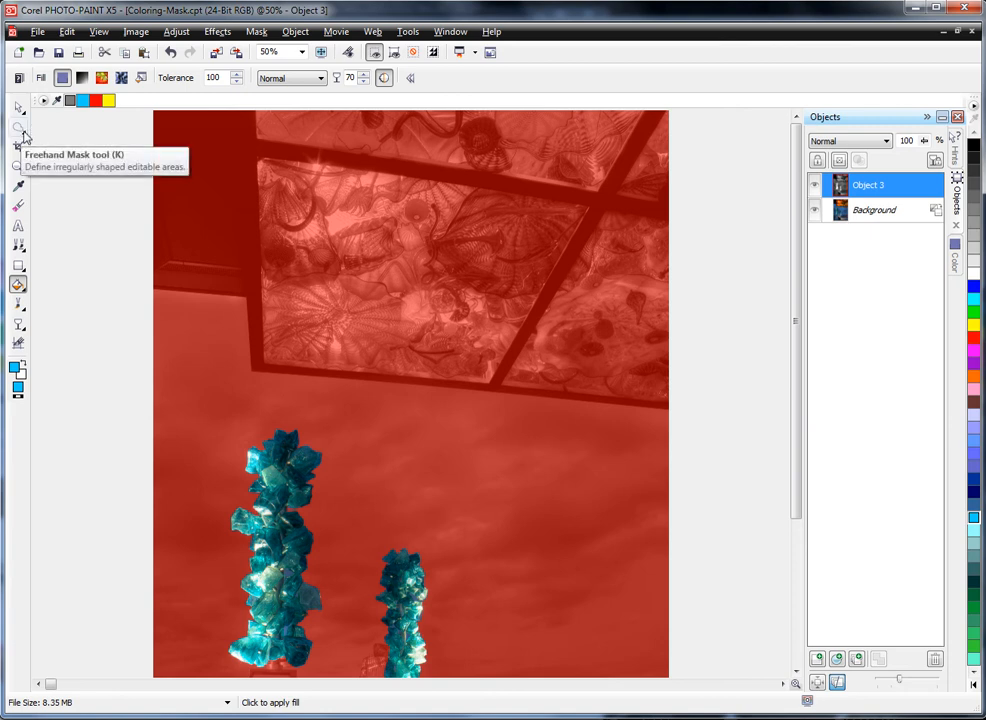
left_click(18, 126)
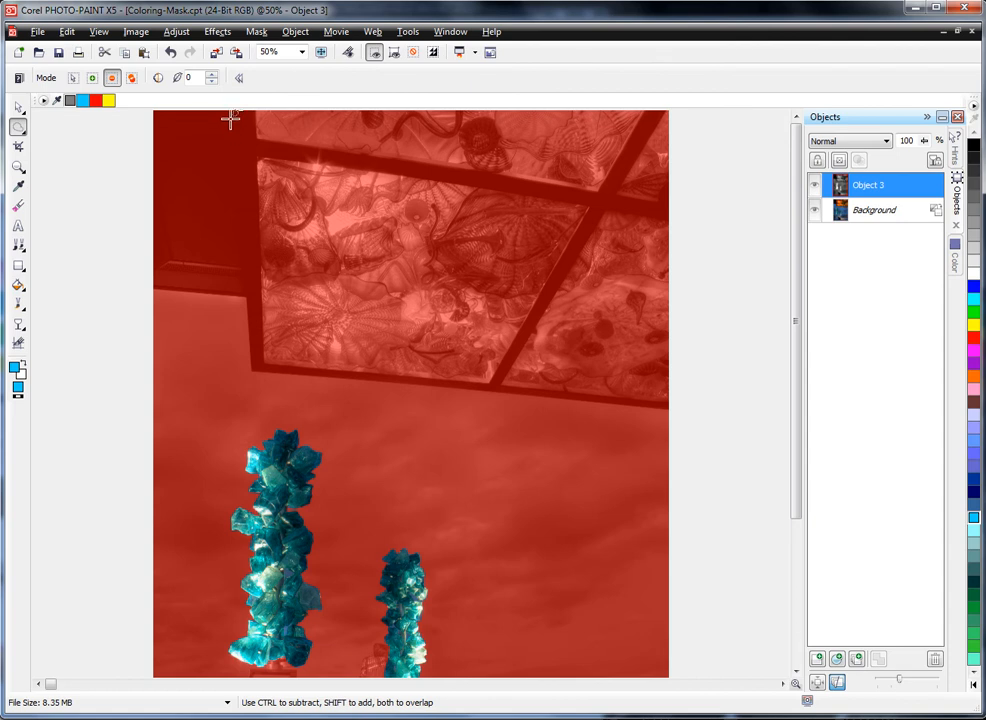
mouse_move(238, 110)
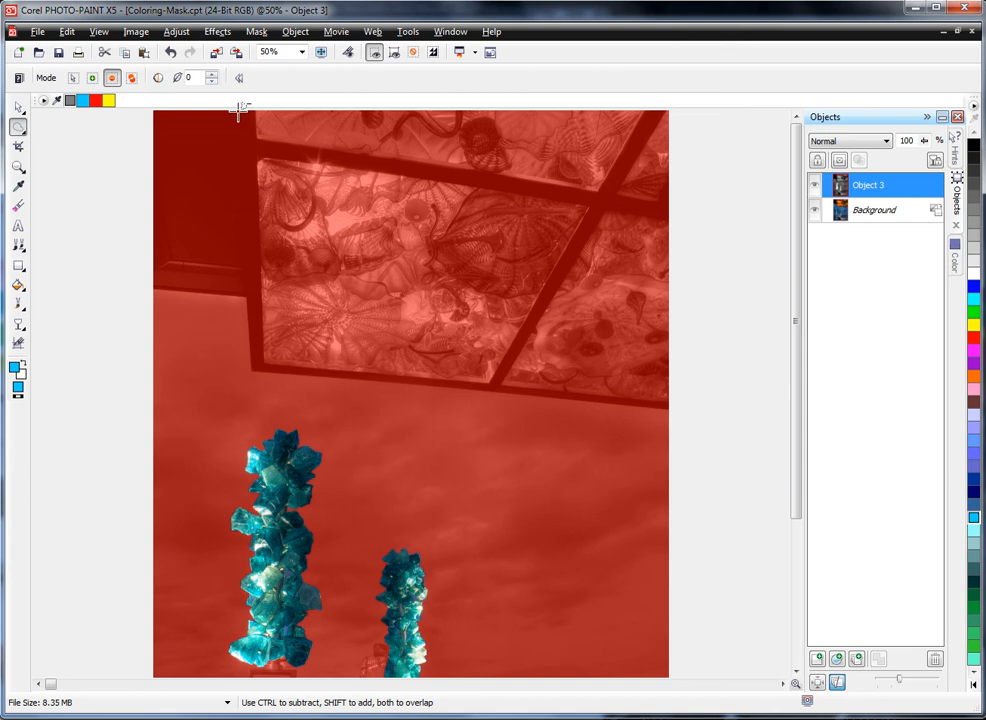
left_click_drag(235, 112, 485, 203)
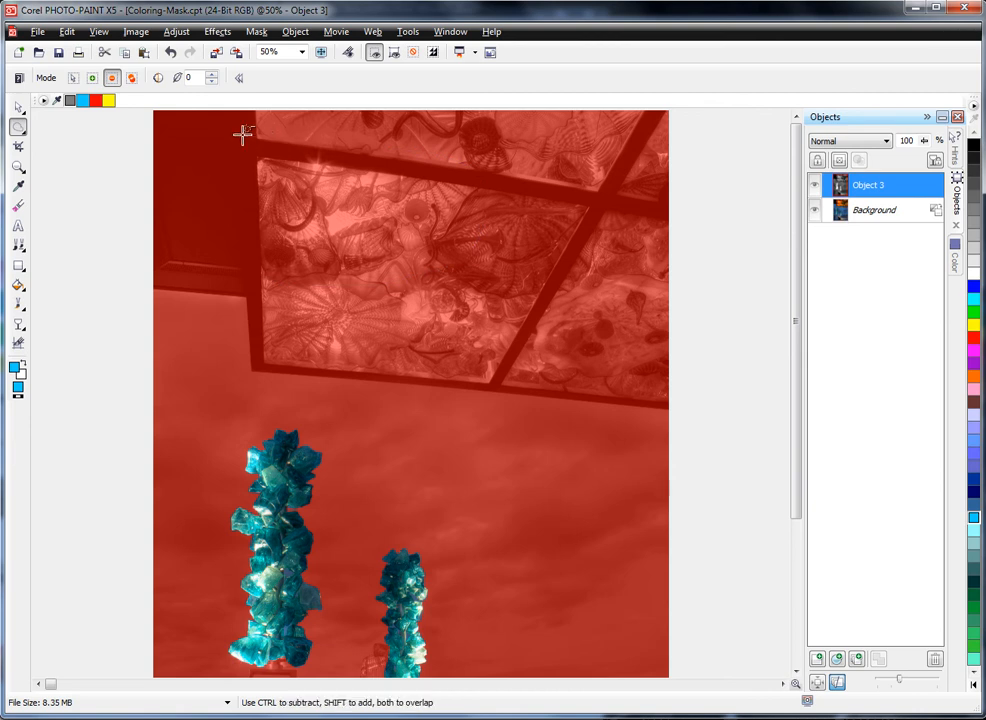
mouse_move(230, 113)
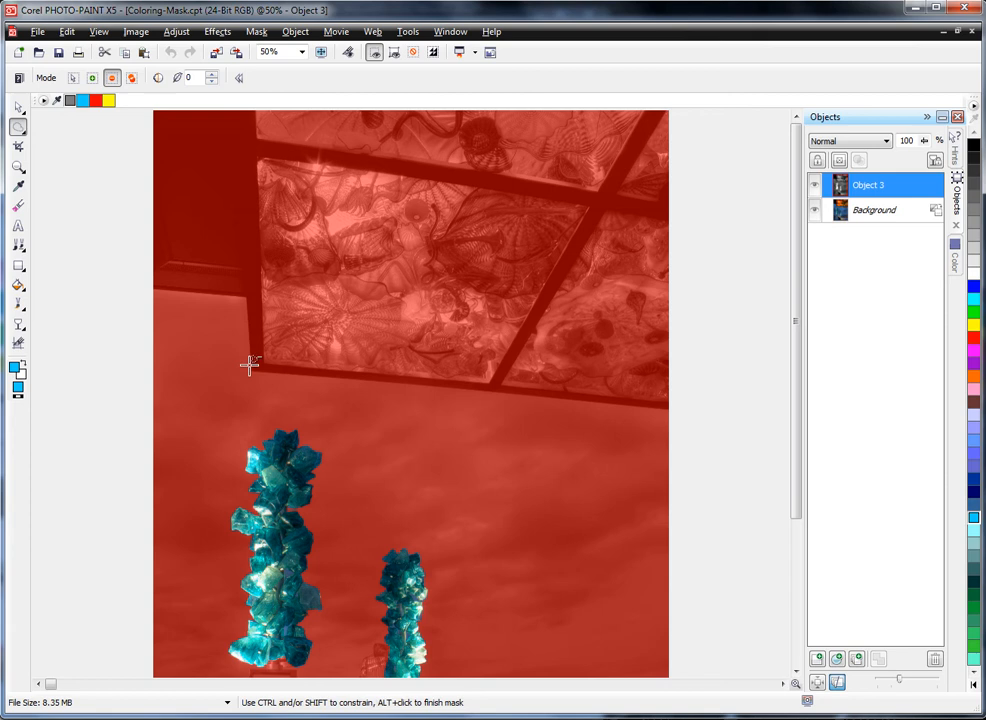
left_click(251, 372)
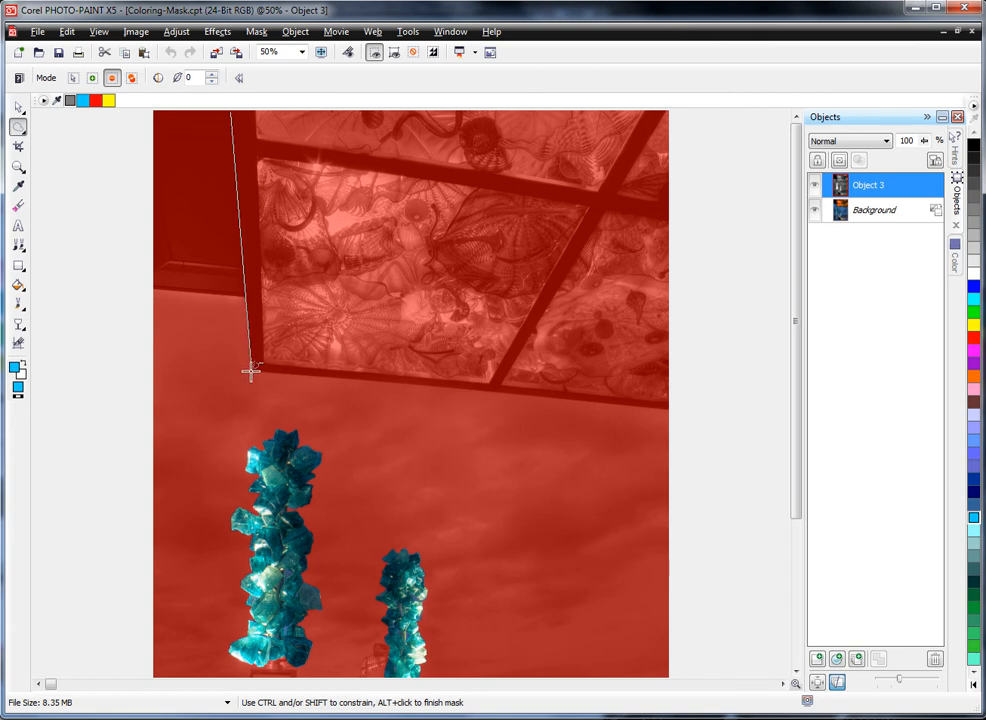
left_click(670, 400)
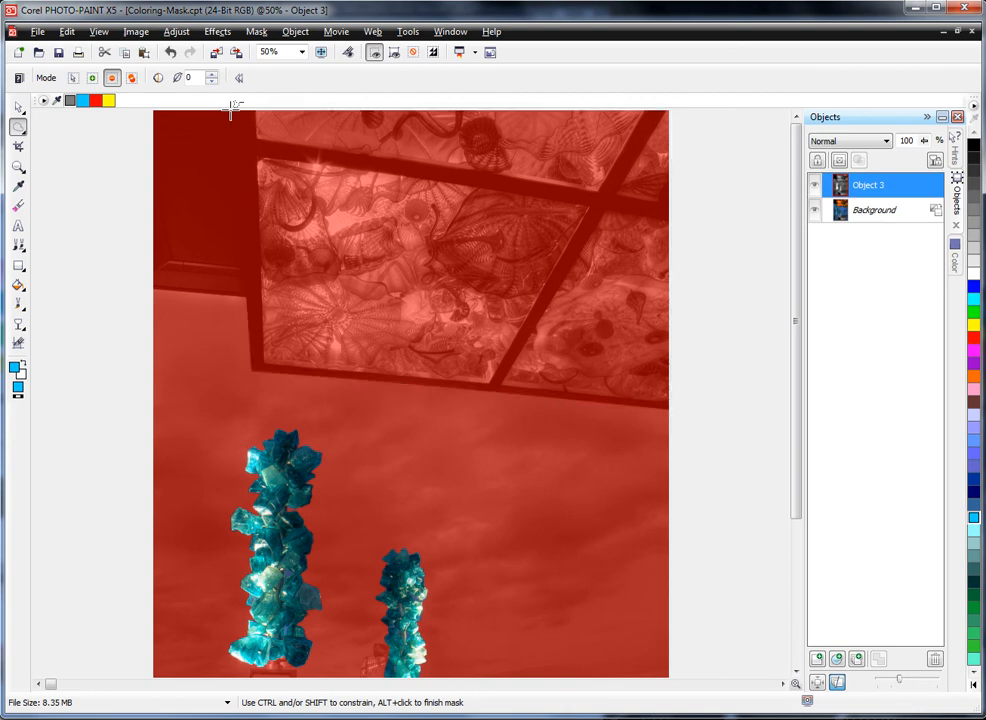
mouse_move(258, 155)
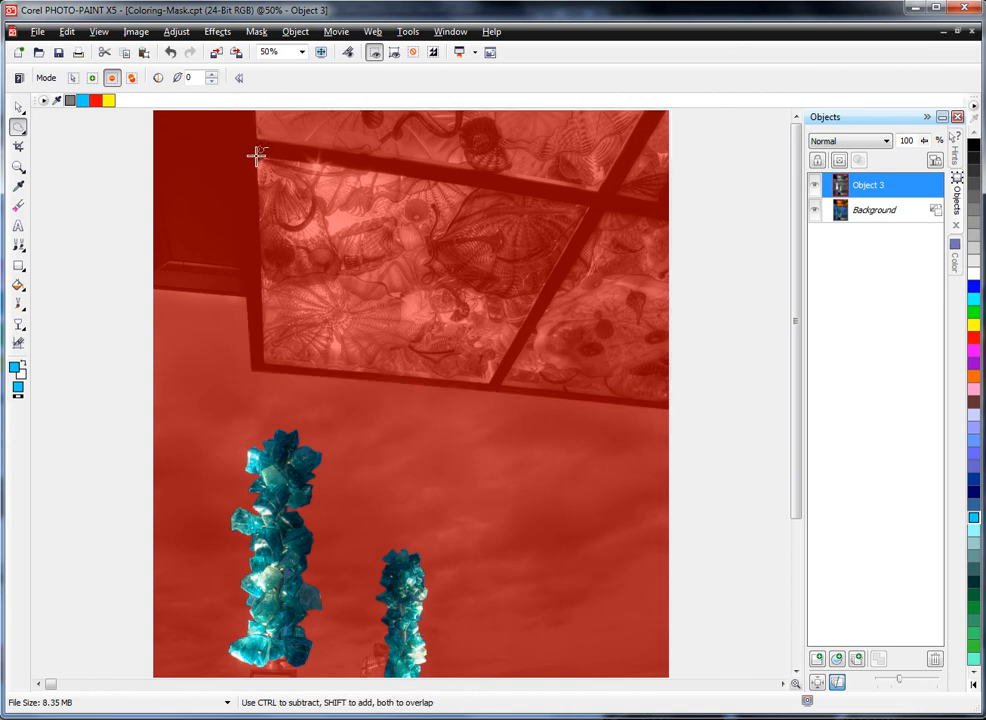
Switch the mask to additive mode and outline the first ceiling glass panel's corners
left_click(268, 365)
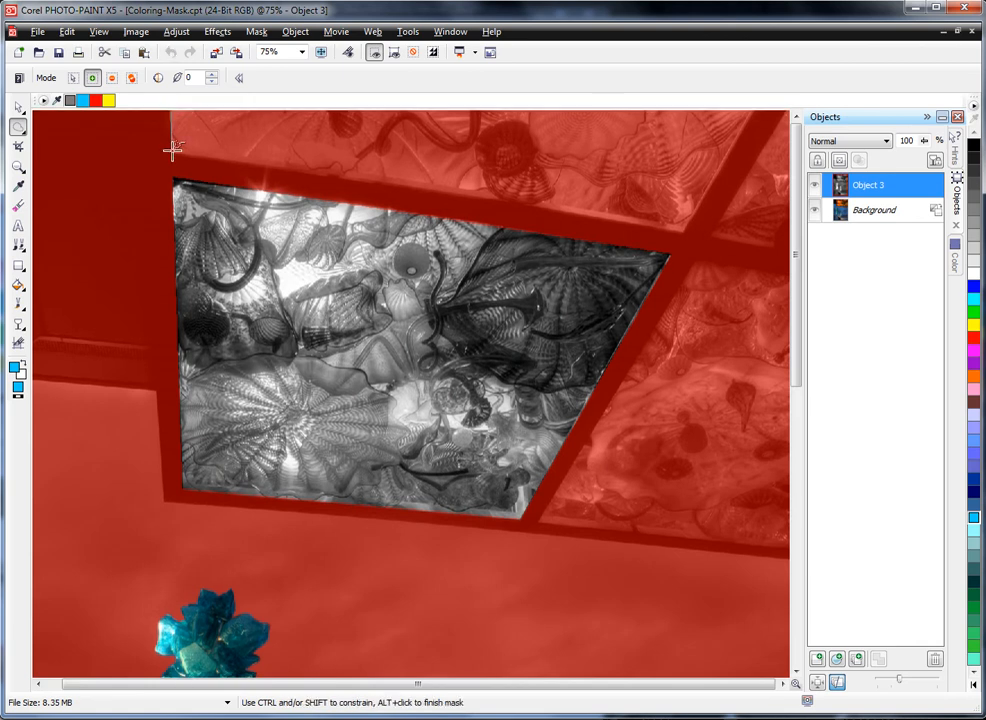
left_click(575, 198)
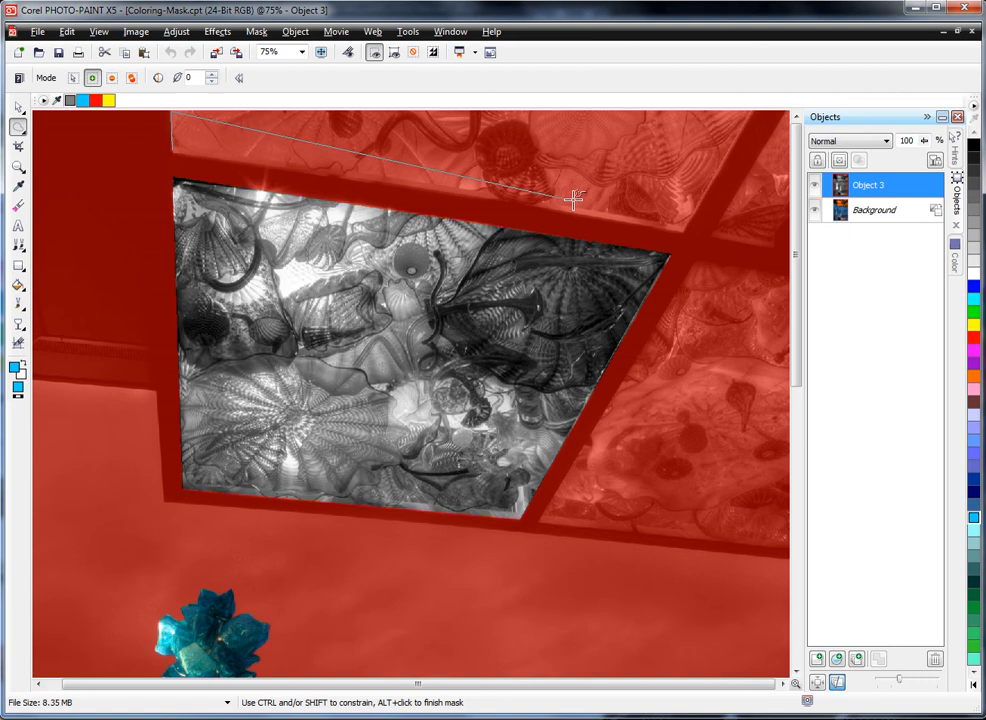
left_click(685, 232)
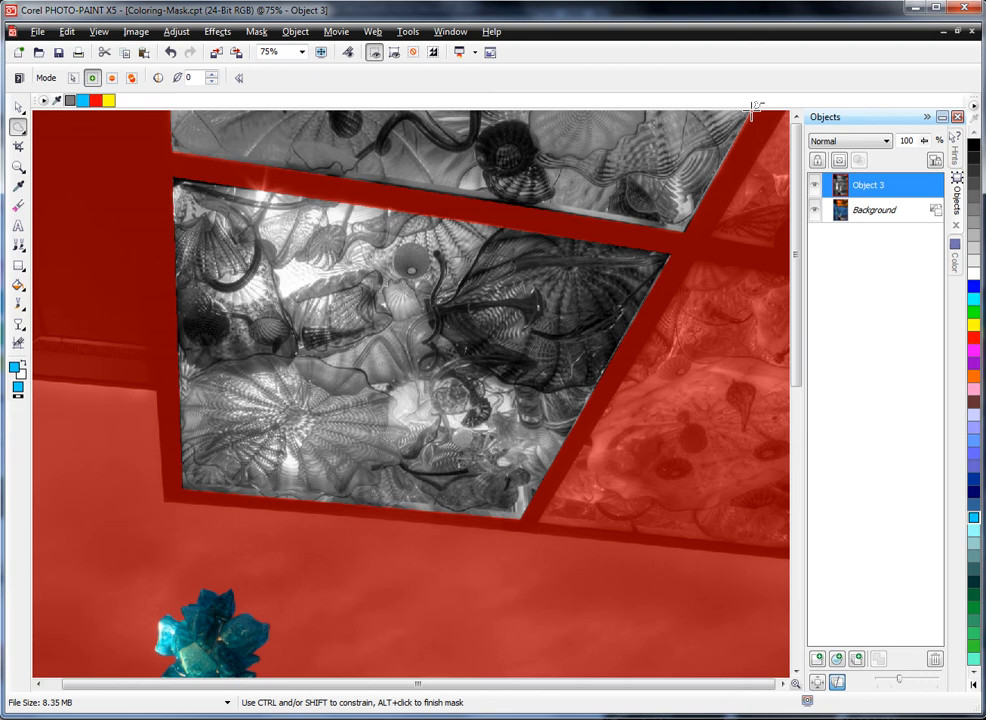
mouse_move(594, 608)
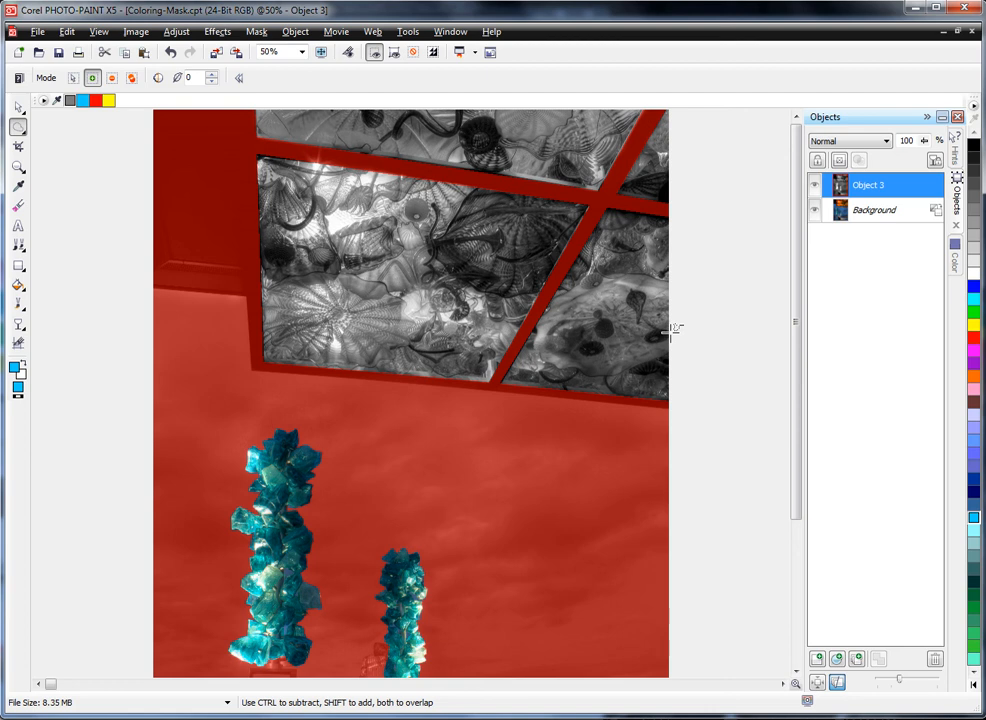
mouse_move(410, 308)
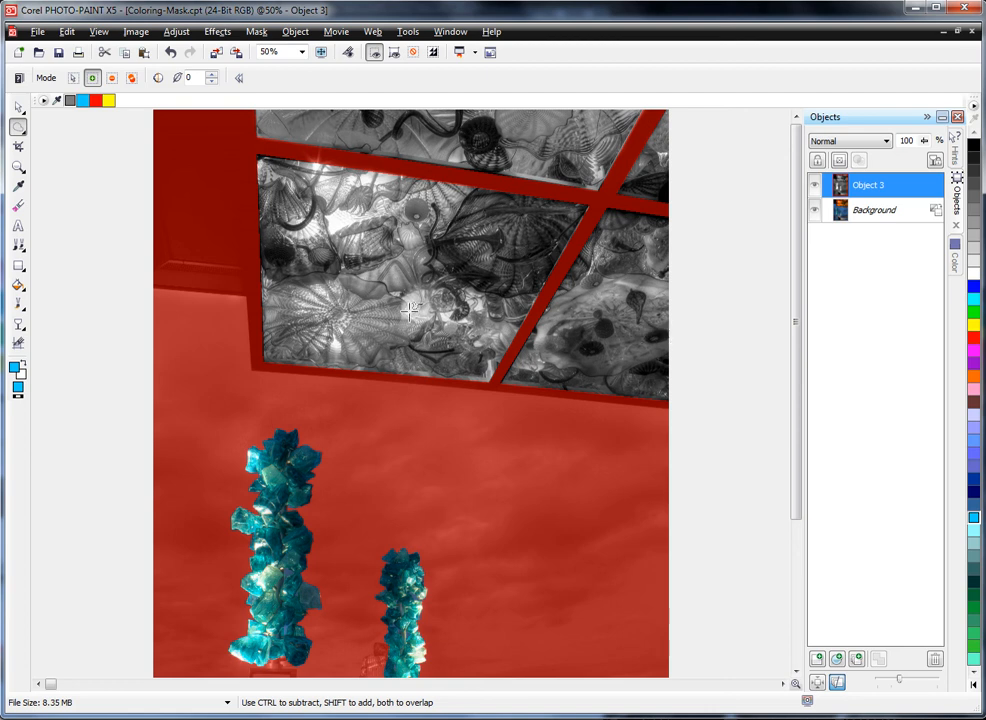
mouse_move(868, 184)
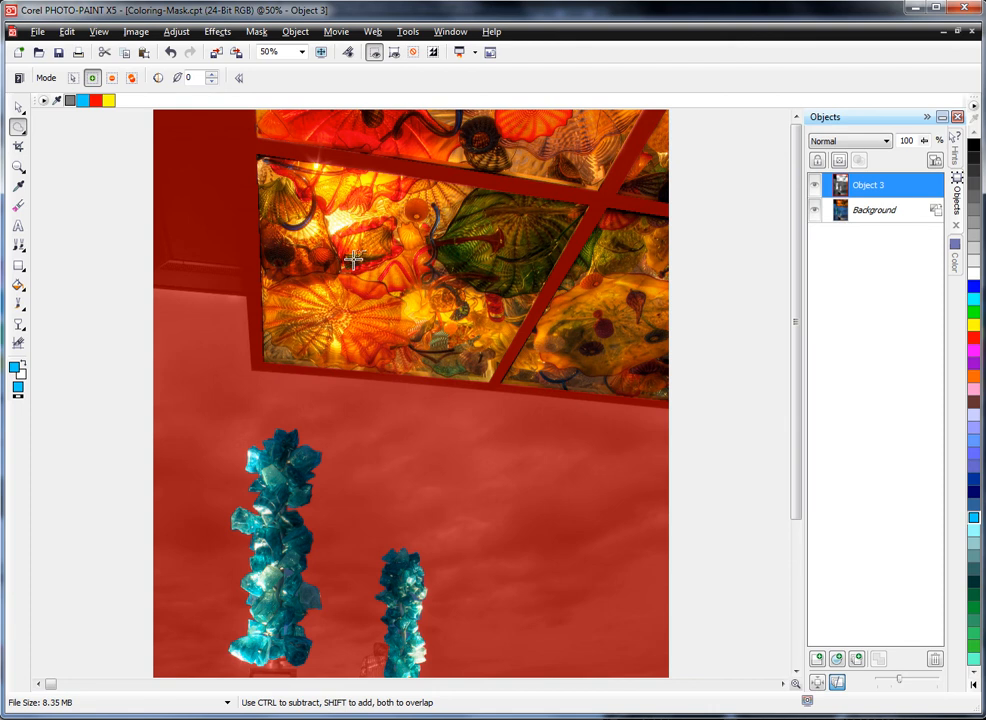
mouse_move(645, 253)
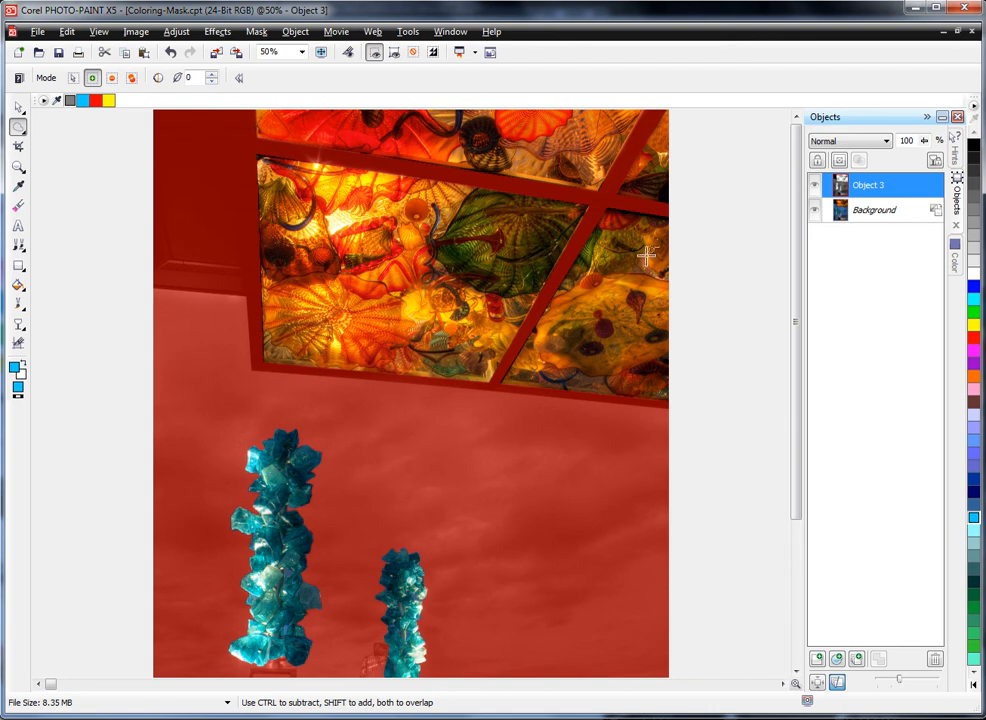
mouse_move(348, 287)
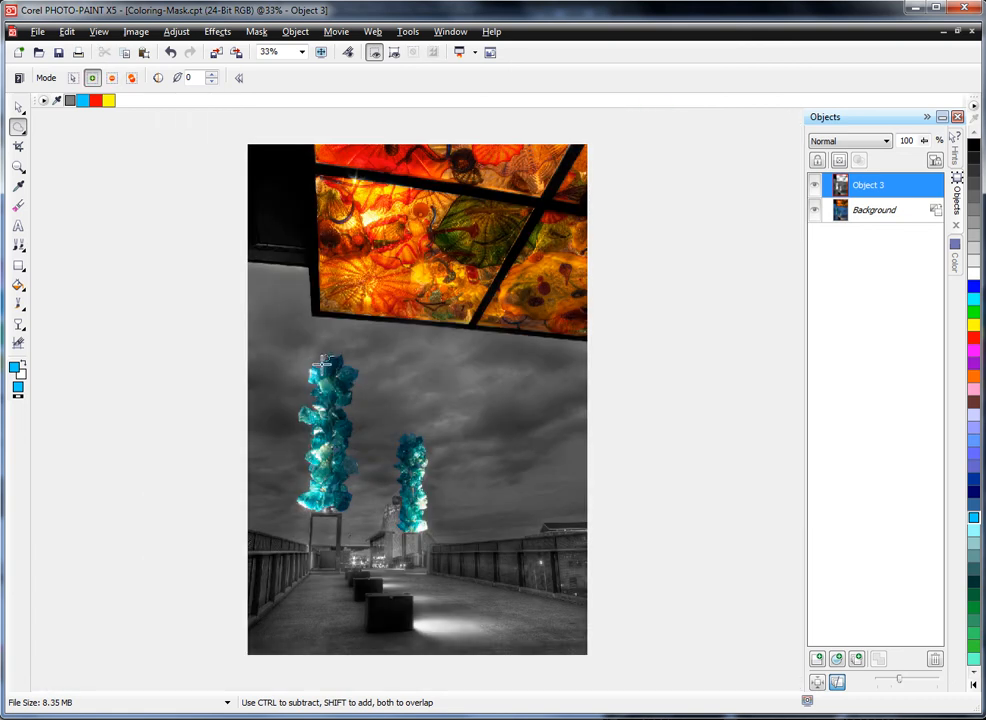
mouse_move(458, 470)
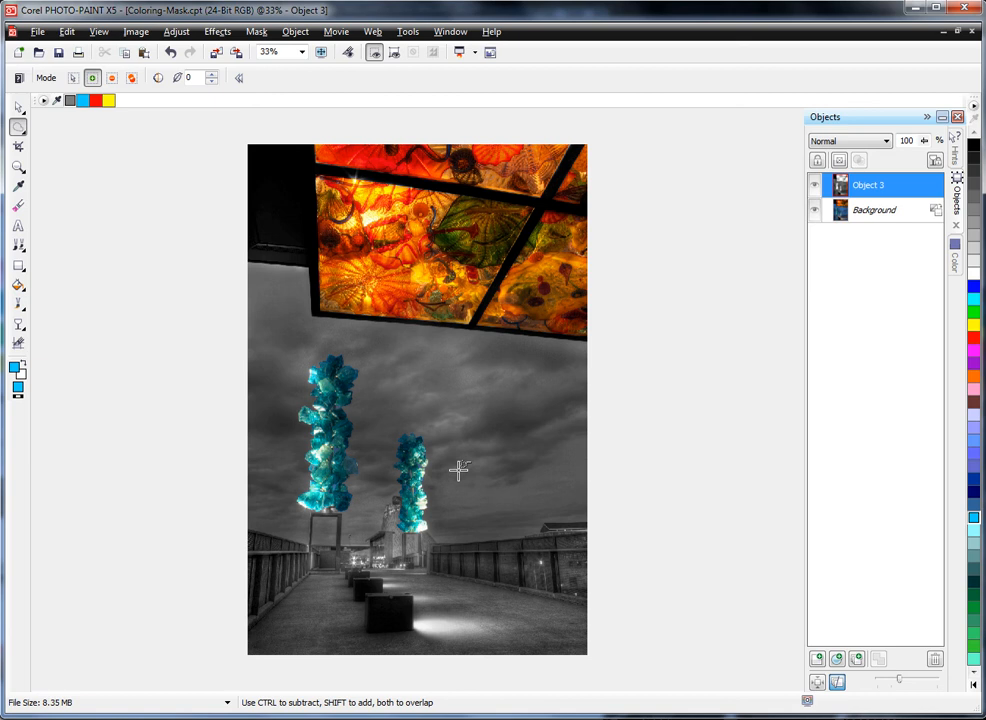
mouse_move(210, 157)
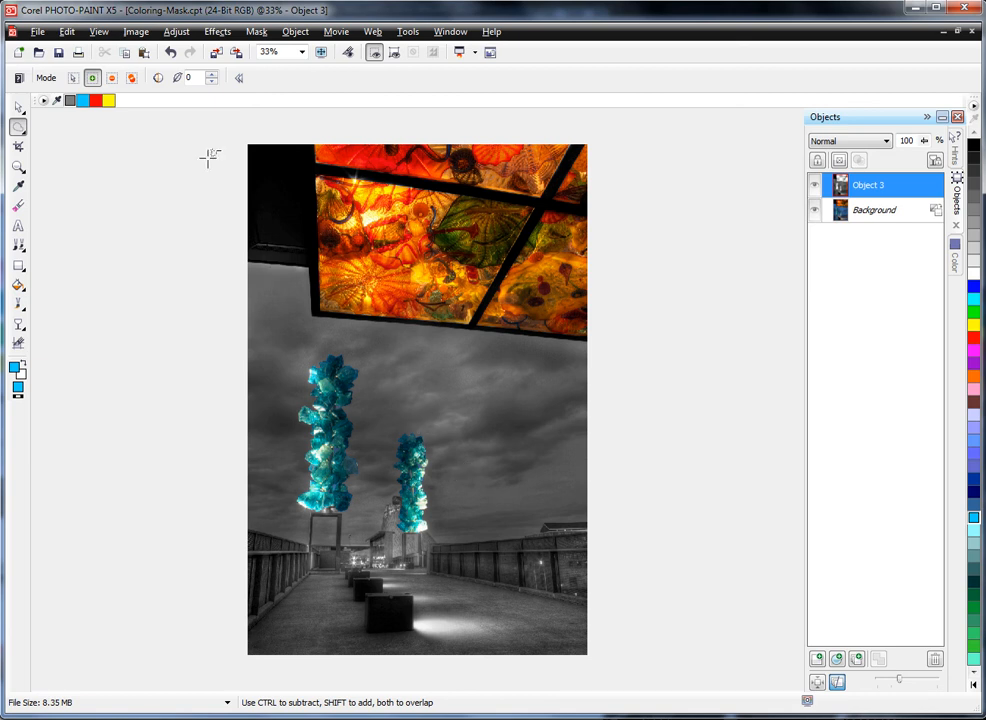
mouse_move(112, 77)
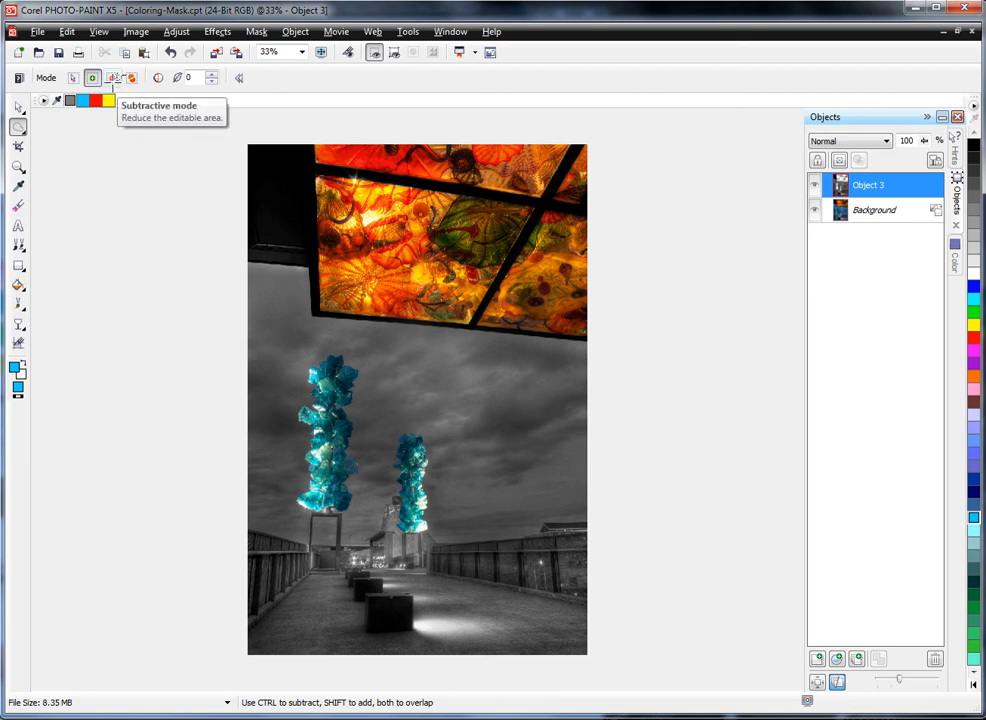